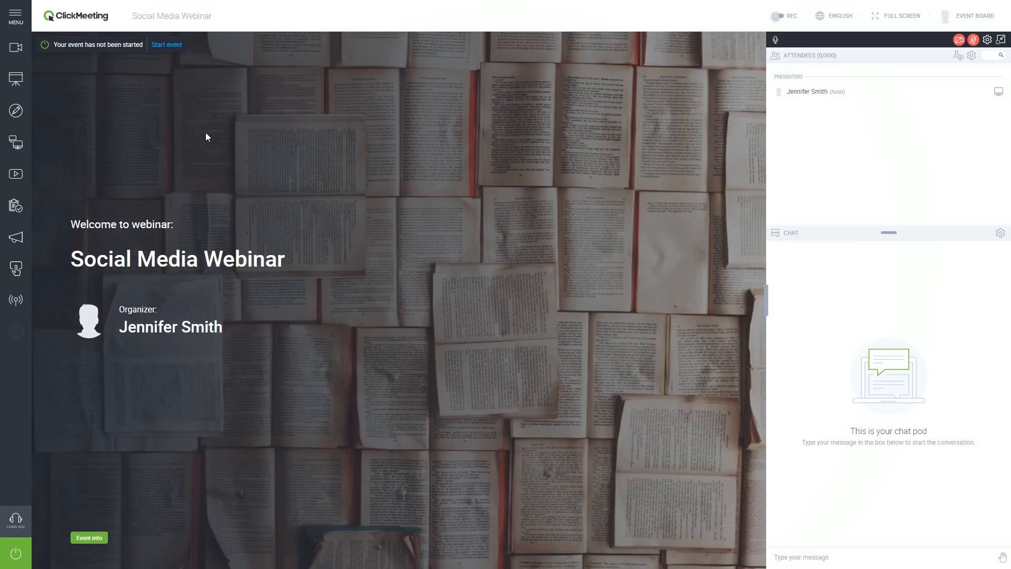
Open the Stream on YouTube form via Menu > Add Live Stream in ClickMeeting
{"action": "left_click", "coordinate": [15, 11]}
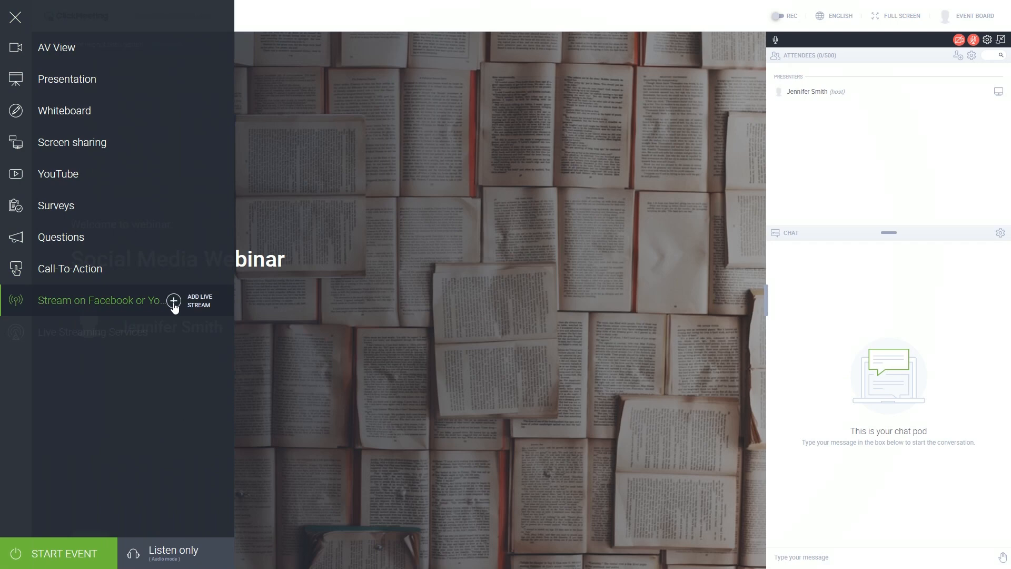
{"action": "left_click", "coordinate": [173, 301]}
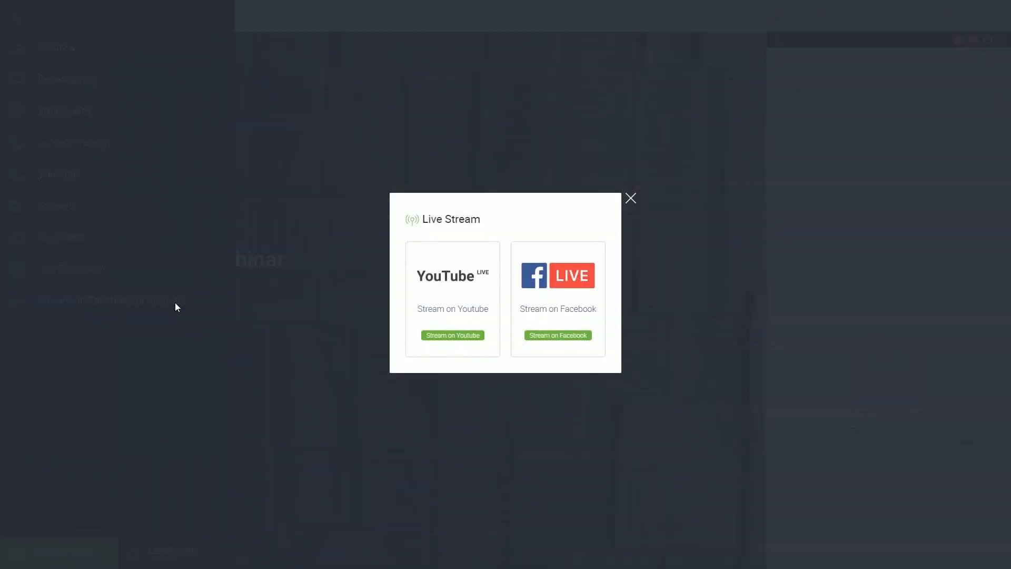
{"action": "left_click", "coordinate": [452, 335]}
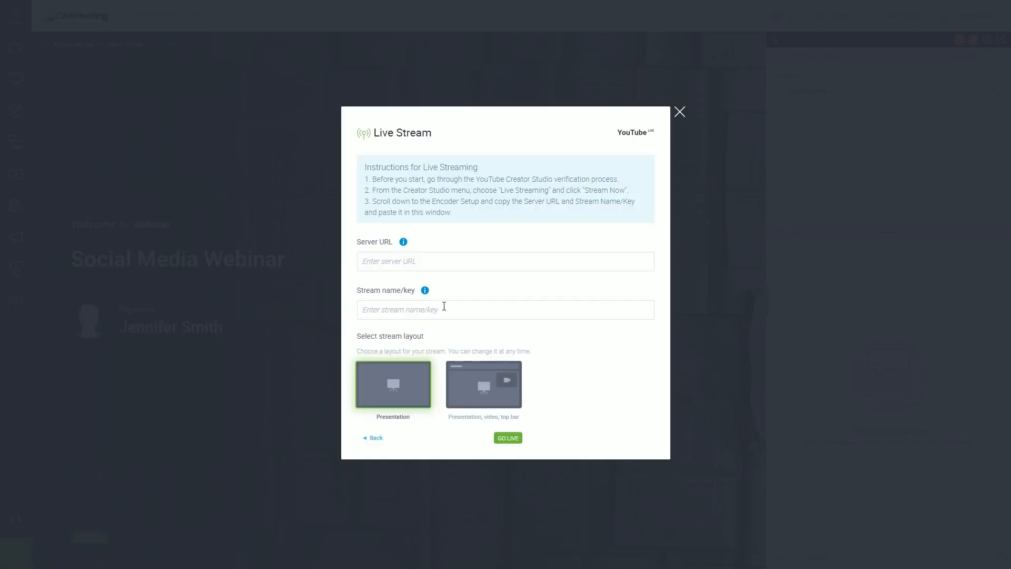
{"action": "left_click", "coordinate": [679, 112]}
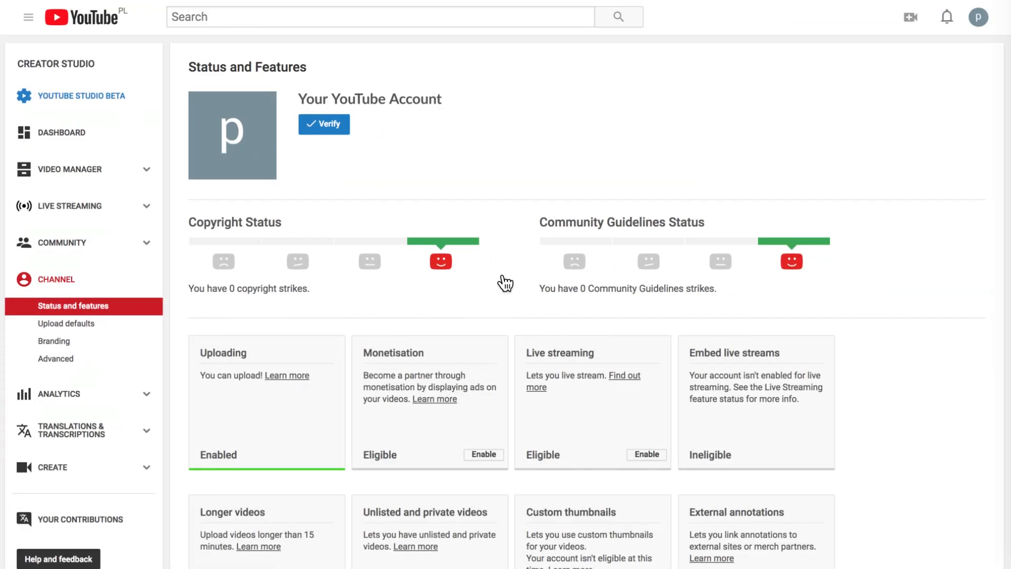
Begin phone verification of the YouTube account from Status and features
{"action": "left_click", "coordinate": [324, 124]}
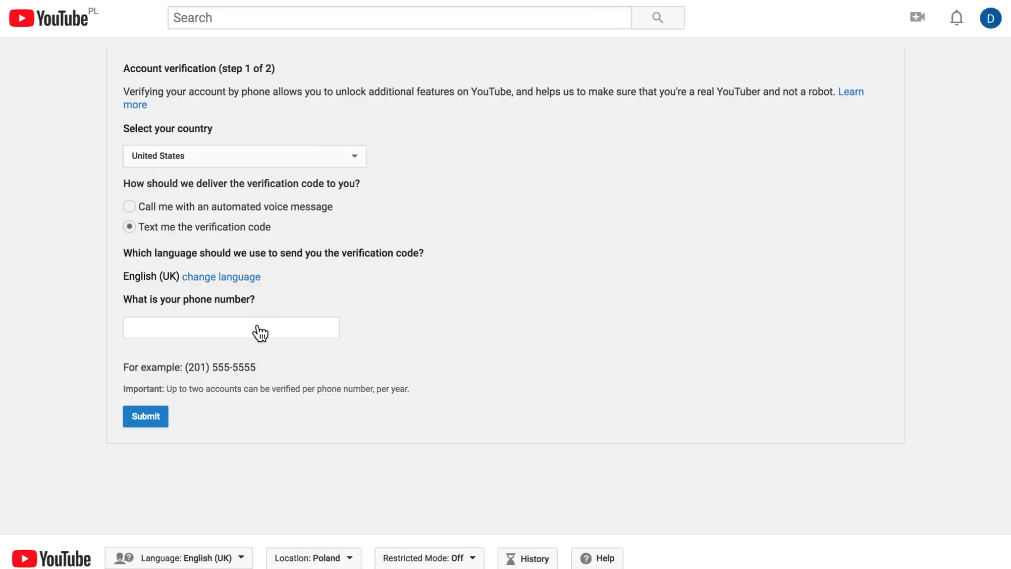
{"action": "left_click", "coordinate": [145, 416]}
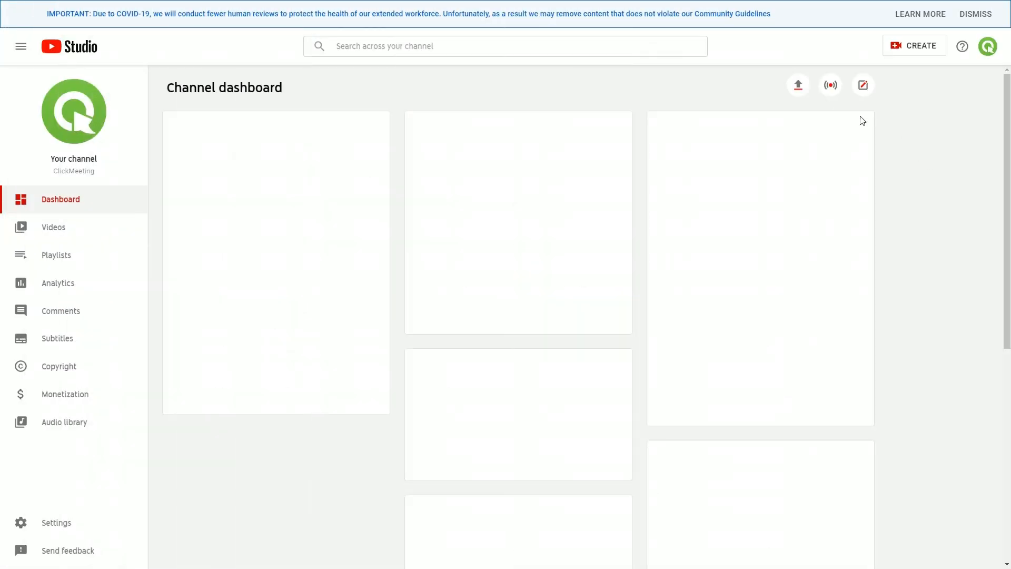
Create the unlisted Education stream 'Webinar' in YouTube Studio and copy its stream URL
{"action": "left_click", "coordinate": [830, 85]}
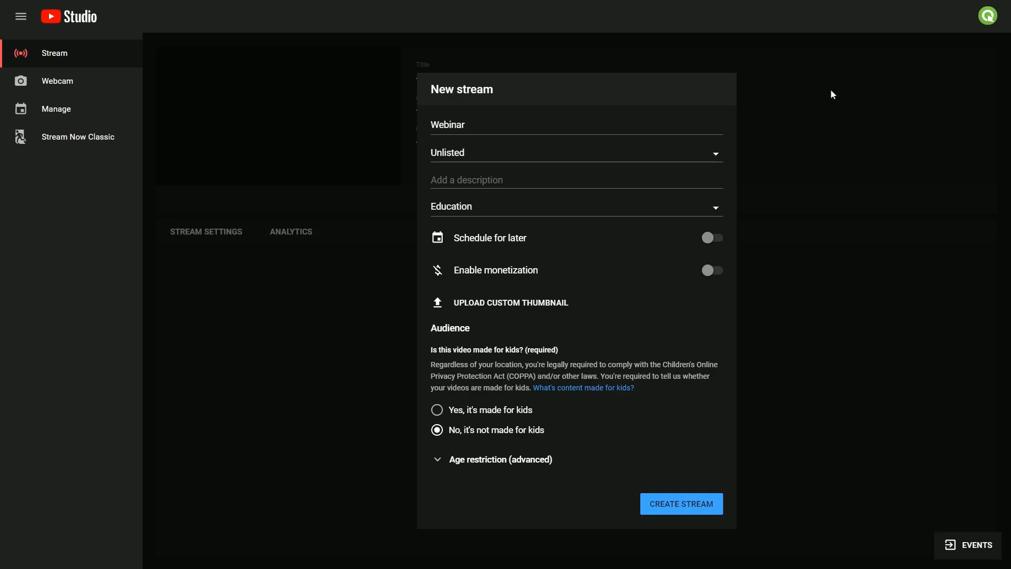
{"action": "mouse_move", "coordinate": [690, 506]}
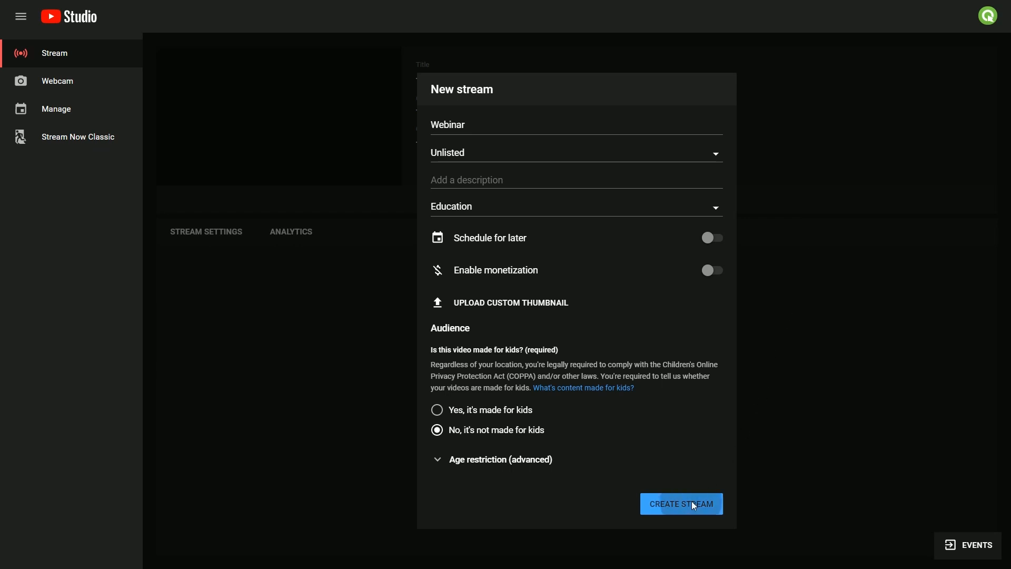
{"action": "left_click", "coordinate": [681, 503]}
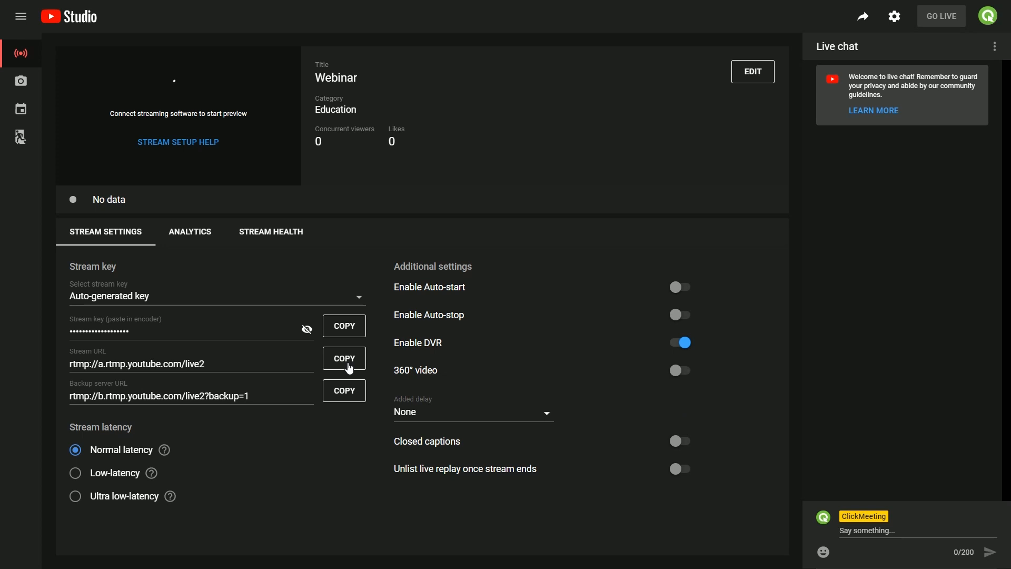
{"action": "left_click", "coordinate": [344, 358]}
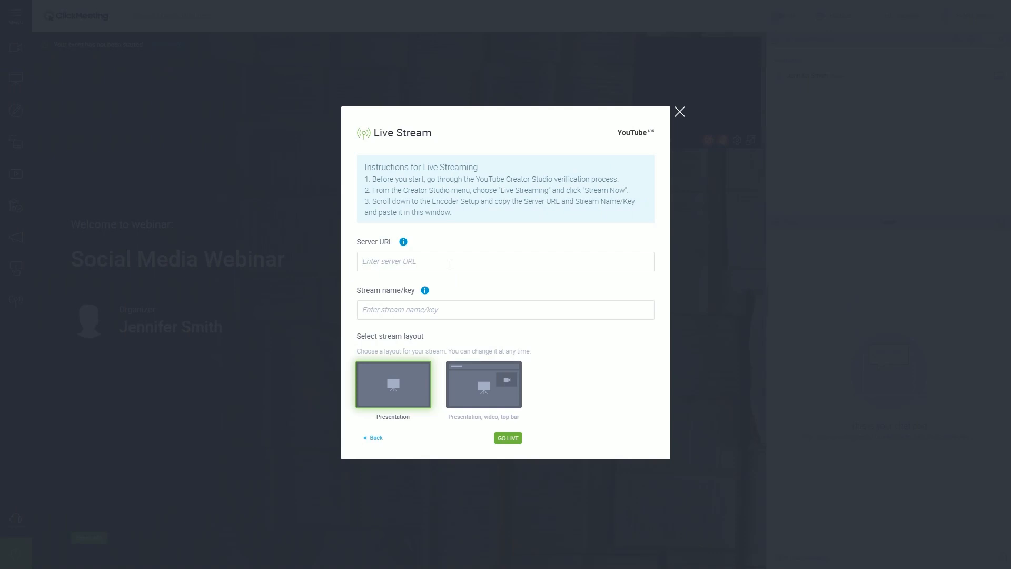
{"action": "type", "text": "rtmp://a.rtmp.youtube.com/live2"}
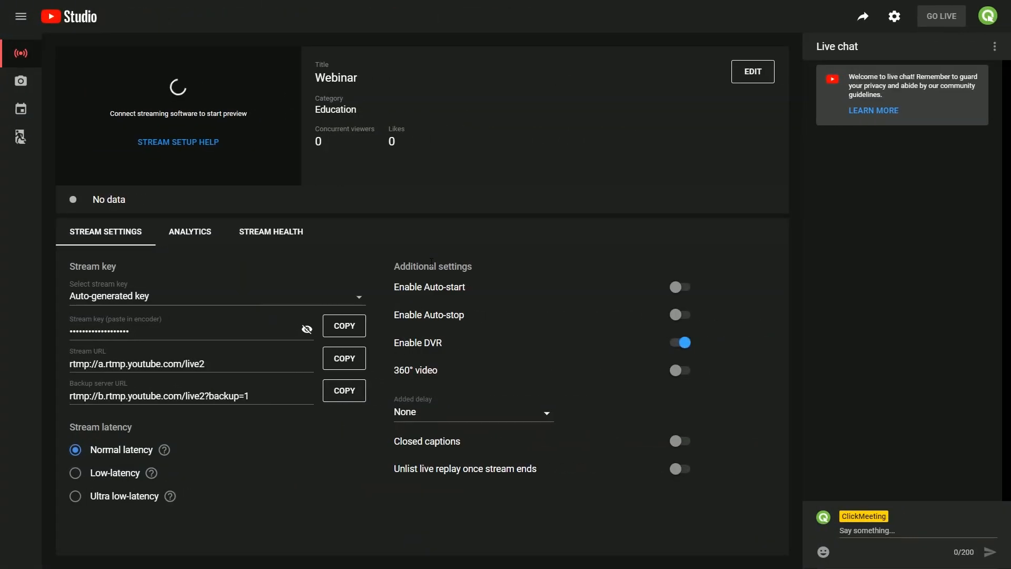
{"action": "left_click", "coordinate": [344, 325]}
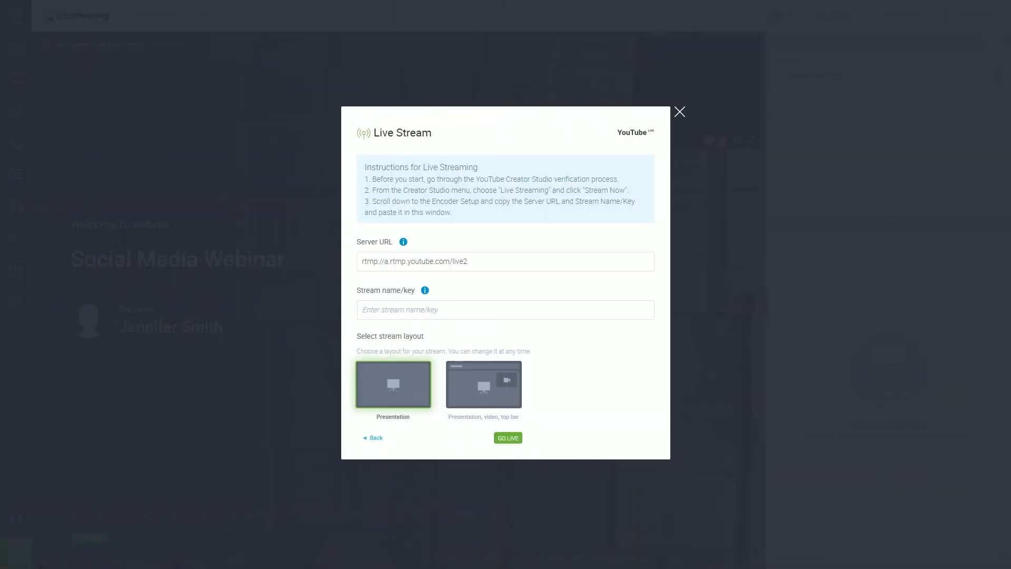
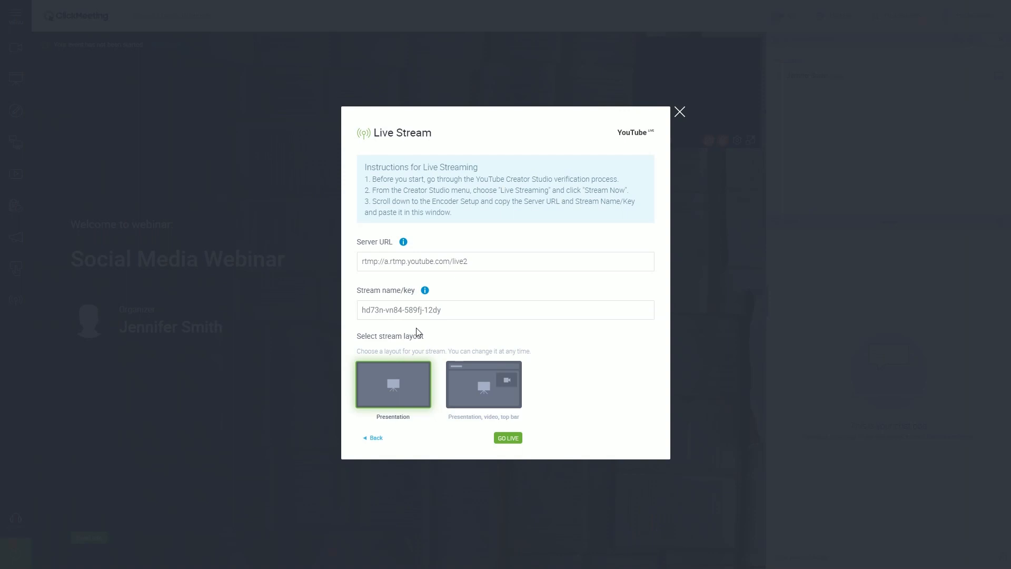
Choose the Presentation, video, top bar layout and go live to YouTube
{"action": "left_click", "coordinate": [483, 385]}
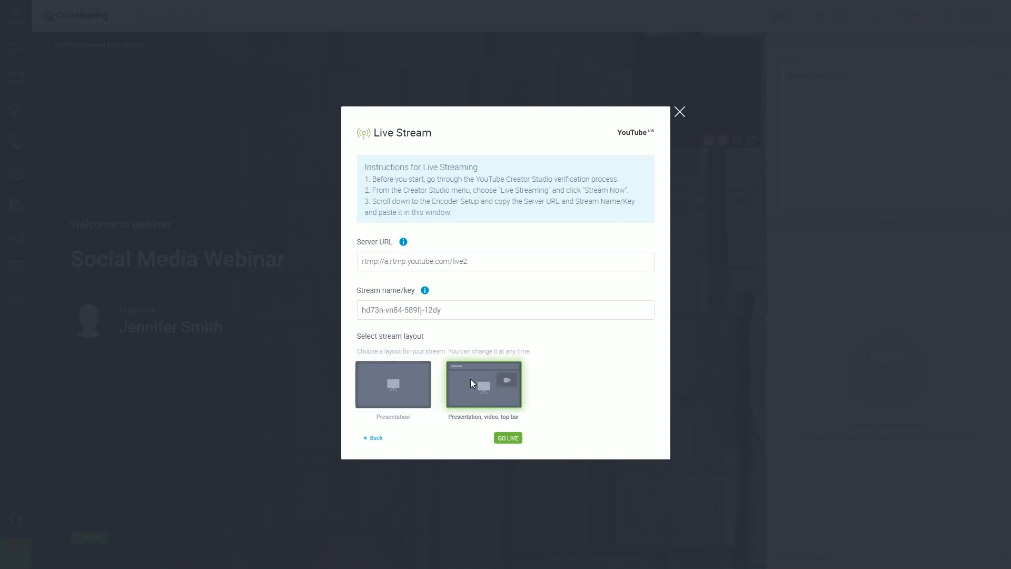
{"action": "left_click", "coordinate": [507, 437]}
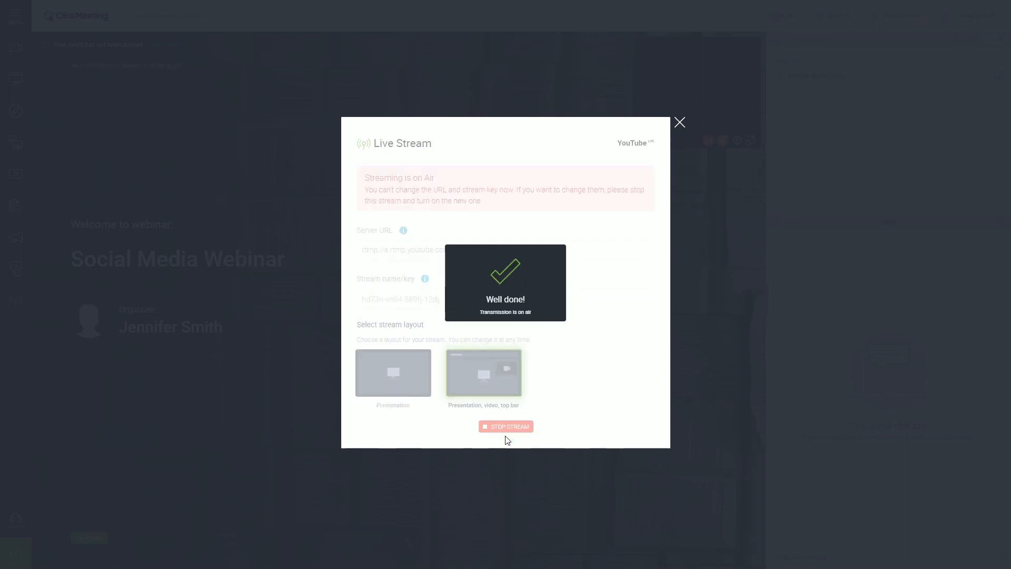
{"action": "left_click", "coordinate": [679, 123]}
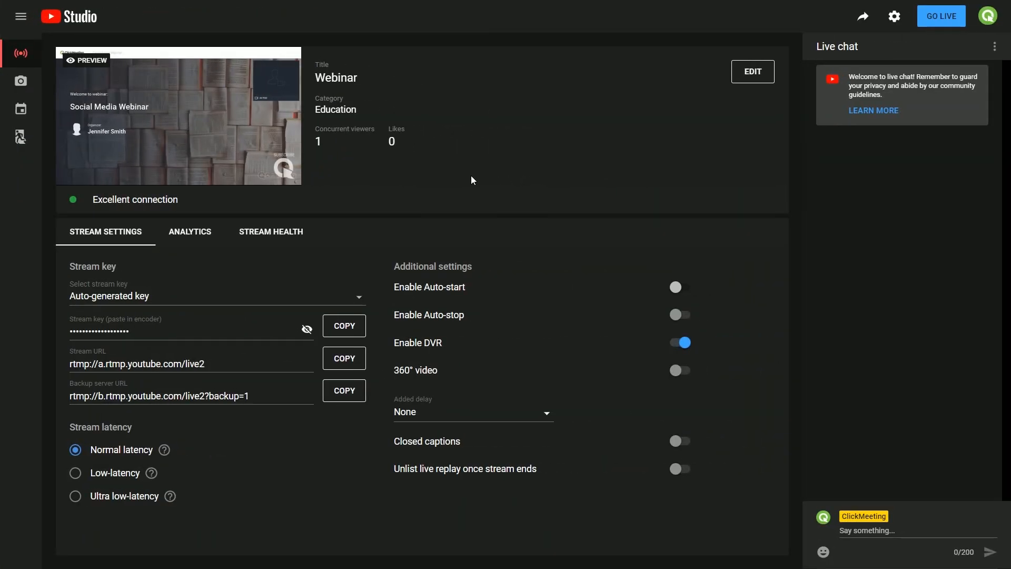
{"action": "mouse_move", "coordinate": [899, 166]}
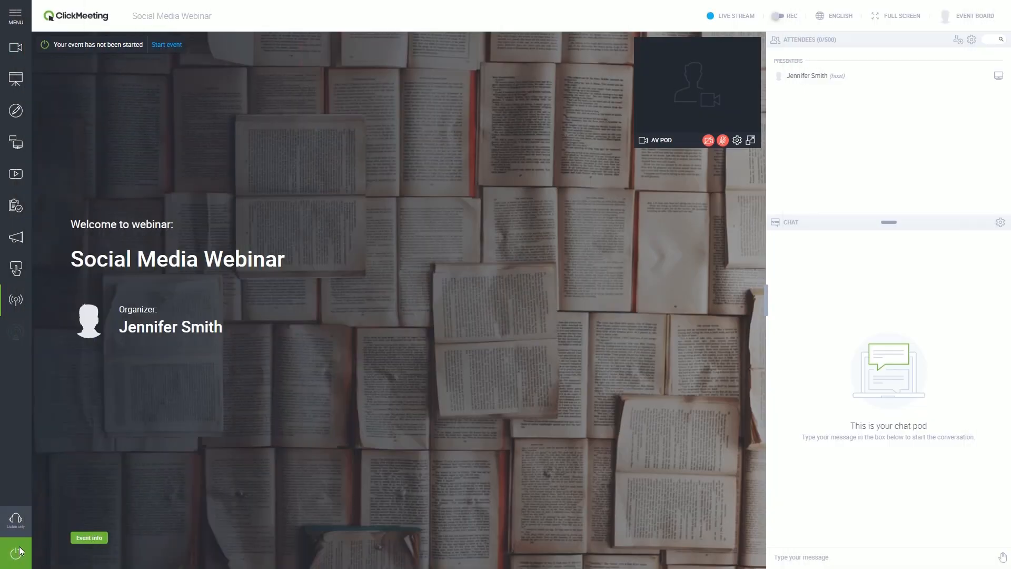
Start the Social Media Webinar event, then leave the room for the Schedule page
{"action": "left_click", "coordinate": [15, 551]}
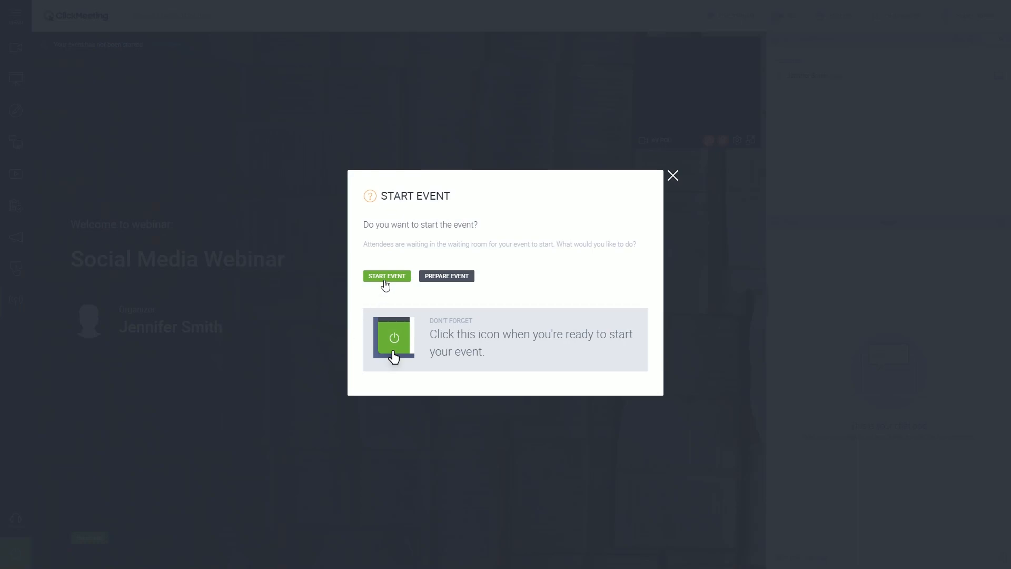
{"action": "left_click", "coordinate": [386, 276]}
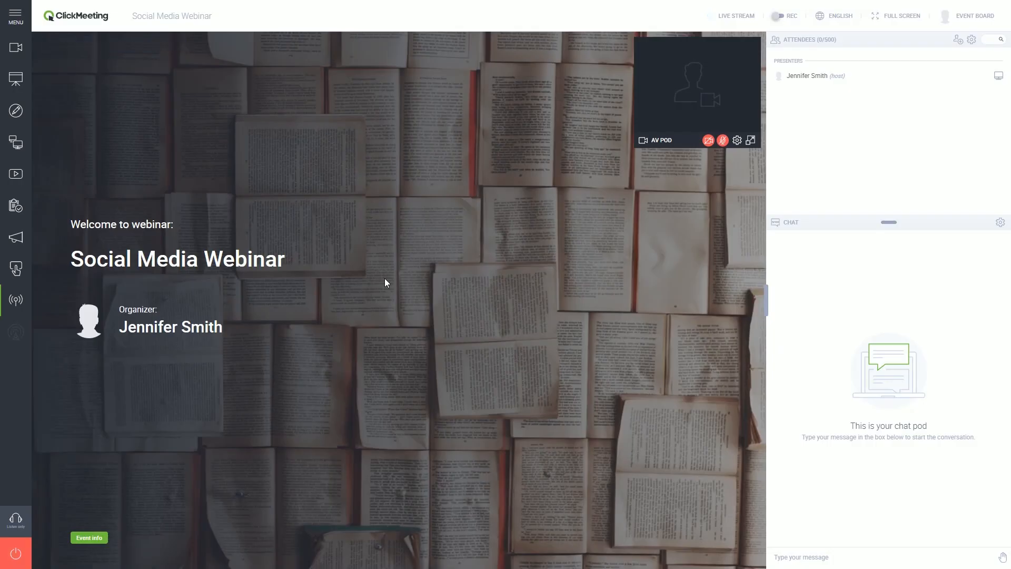
{"action": "left_click", "coordinate": [709, 16]}
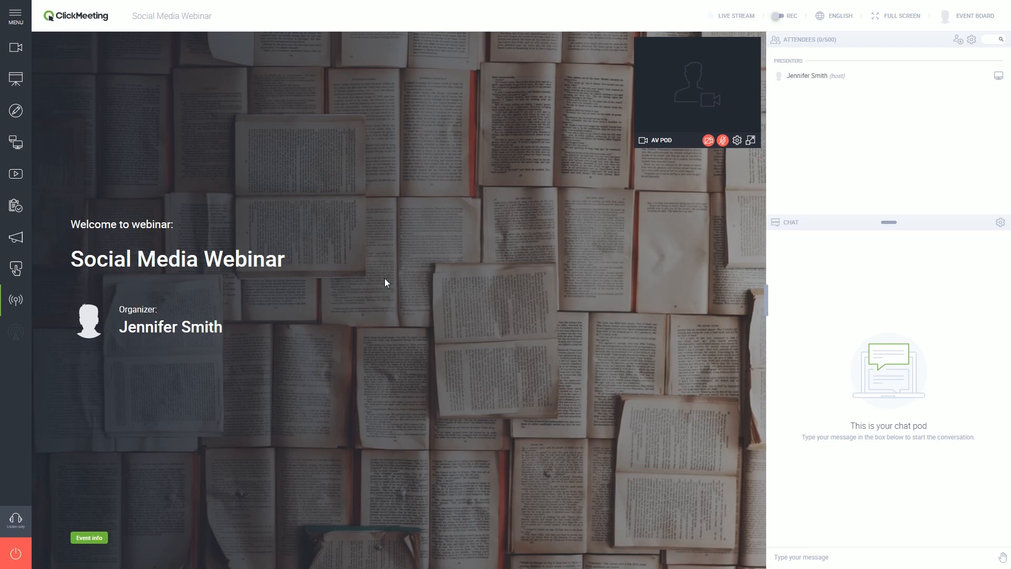
{"action": "left_click", "coordinate": [733, 15]}
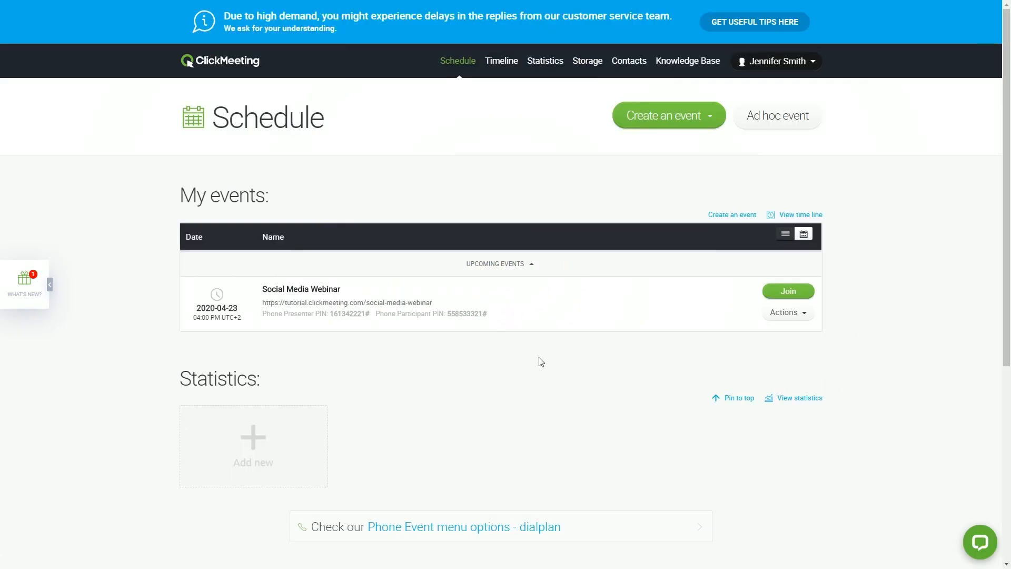
{"action": "mouse_move", "coordinate": [735, 356]}
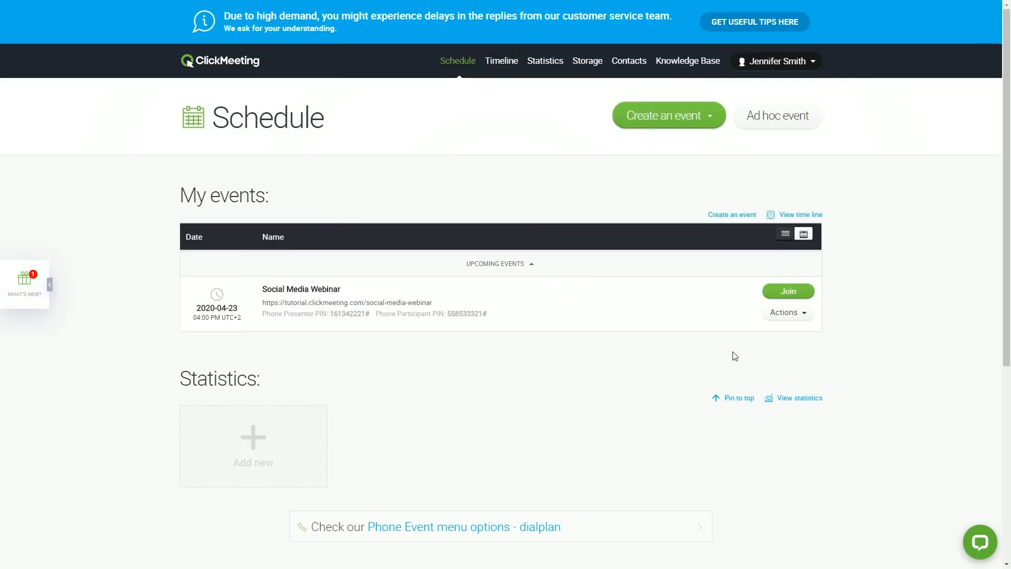
Edit the Social Media Webinar from Actions and show its Automation settings
{"action": "left_click", "coordinate": [787, 313]}
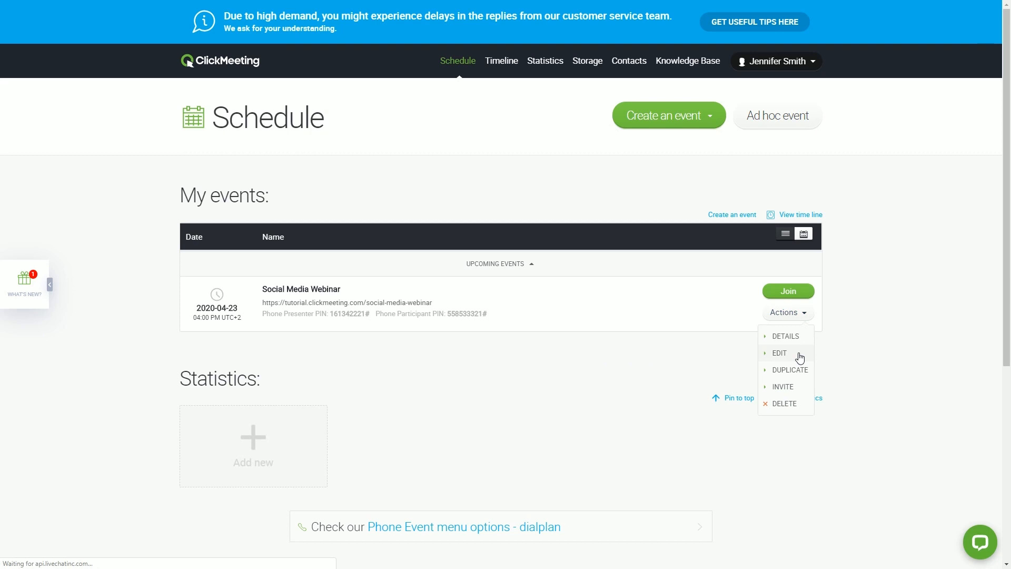
{"action": "left_click", "coordinate": [779, 353]}
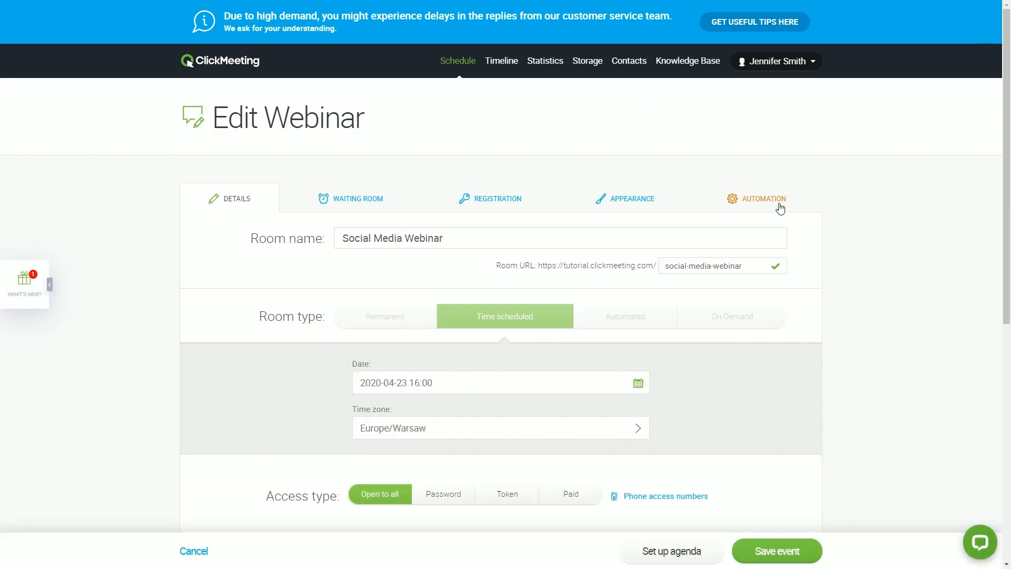
{"action": "left_click", "coordinate": [762, 199]}
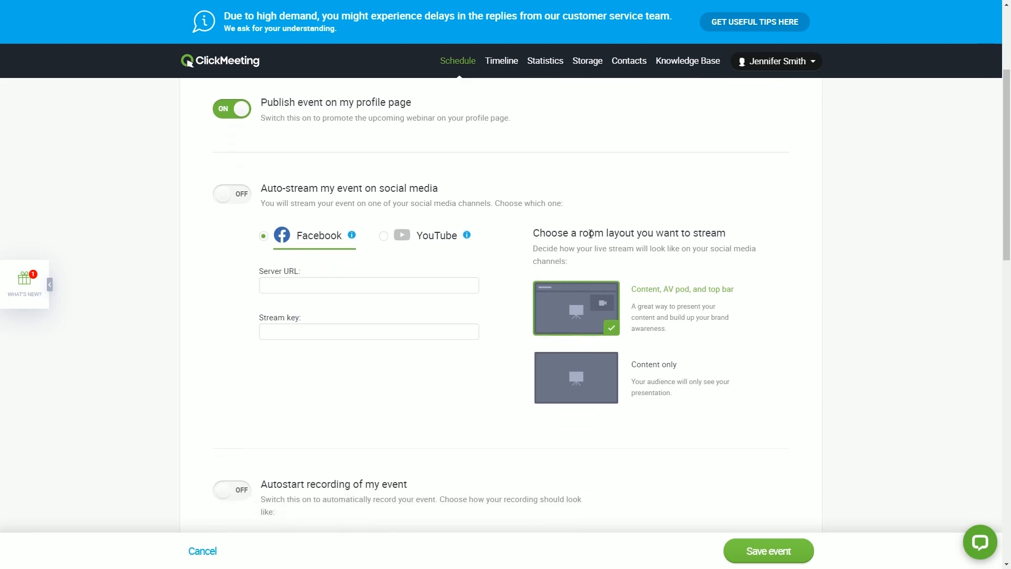
{"action": "left_click", "coordinate": [232, 194]}
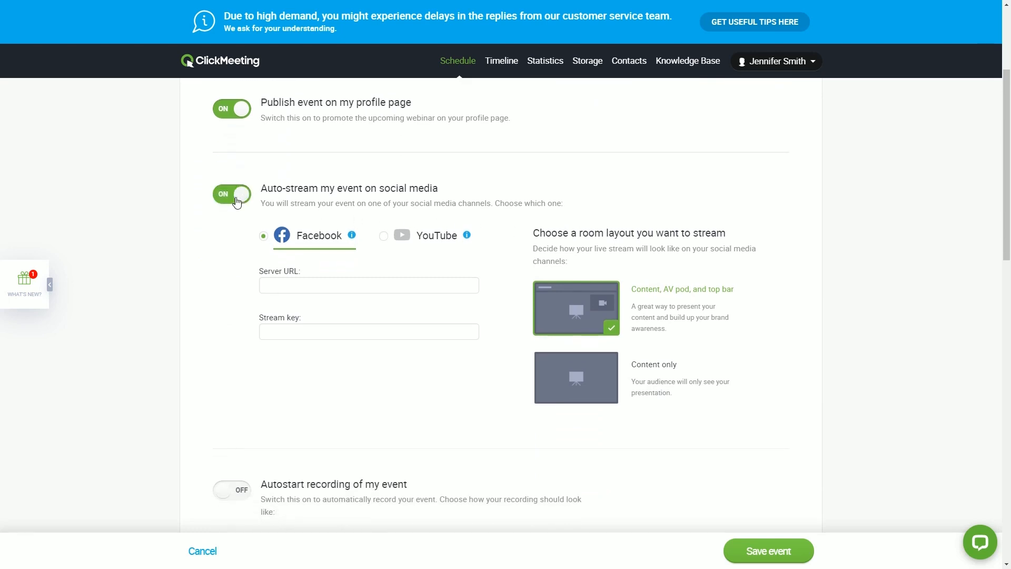
{"action": "left_click", "coordinate": [384, 235]}
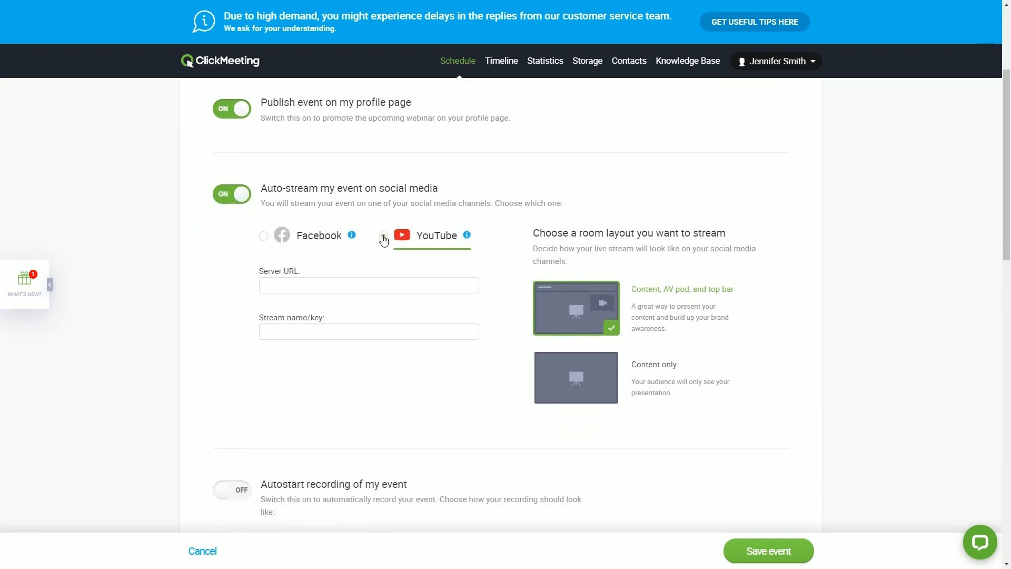
{"action": "left_click", "coordinate": [383, 236]}
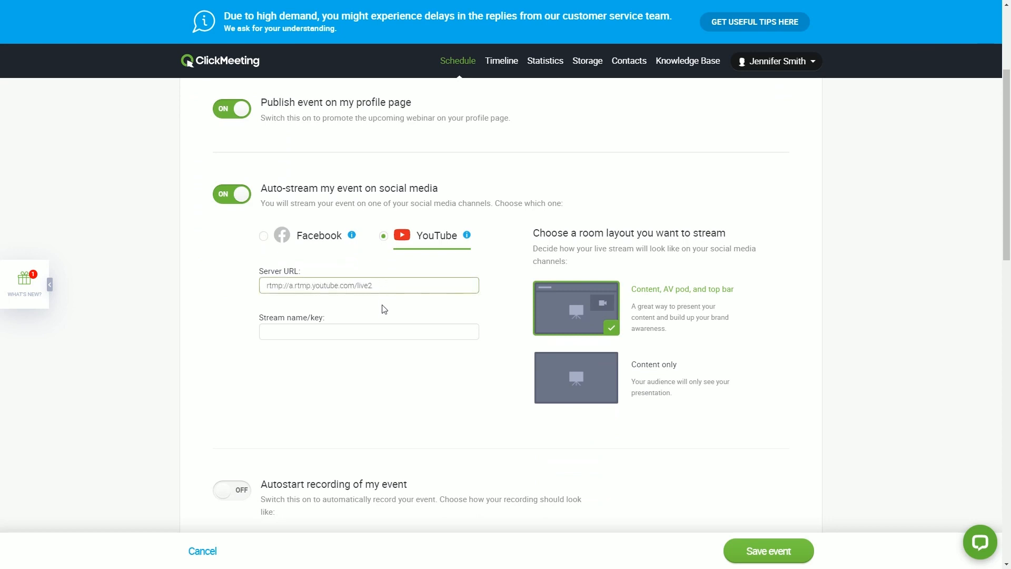
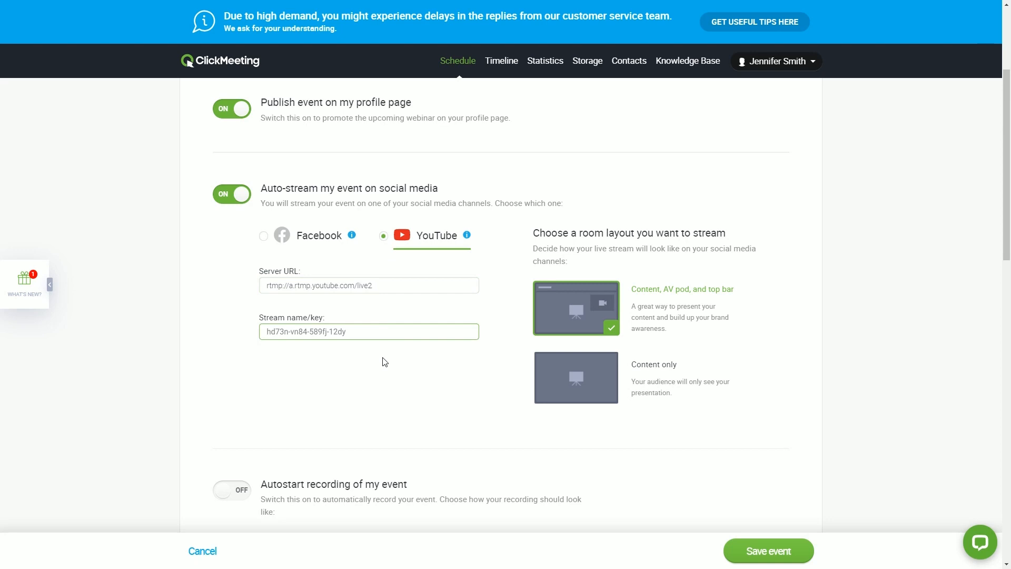
Choose the Content only layout and save the event
{"action": "left_click", "coordinate": [575, 377]}
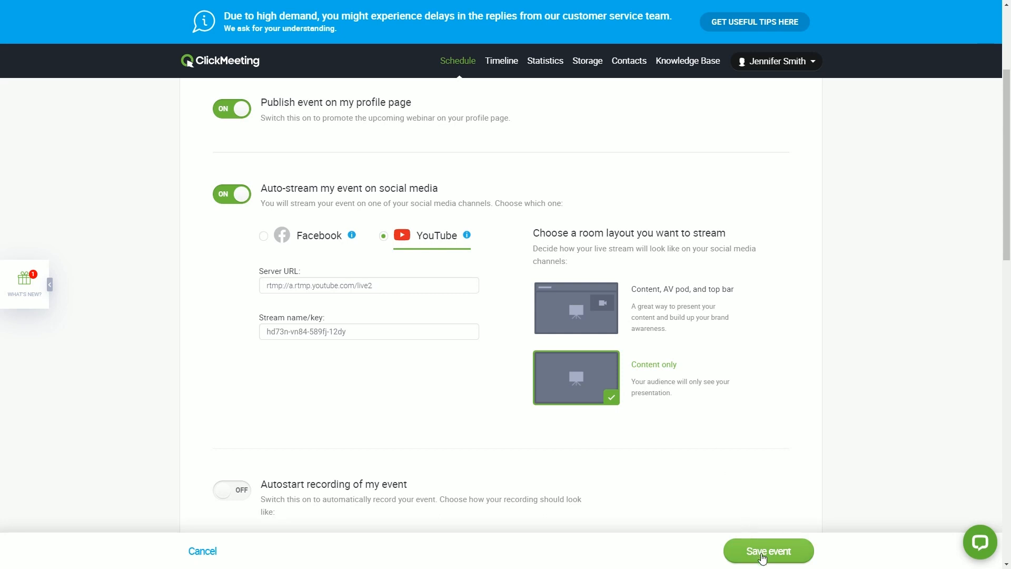
{"action": "left_click", "coordinate": [767, 551]}
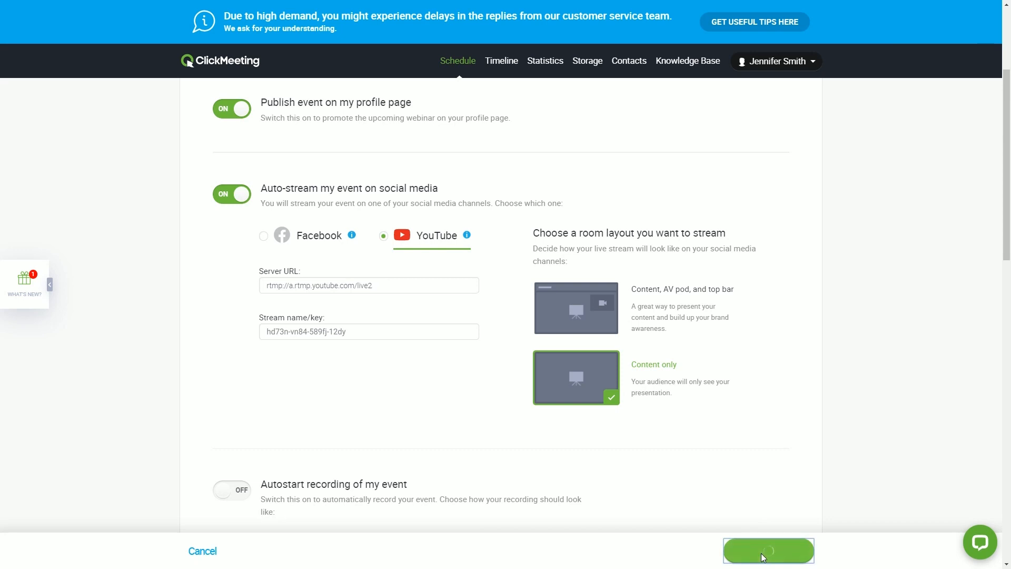
{"action": "left_click", "coordinate": [767, 551]}
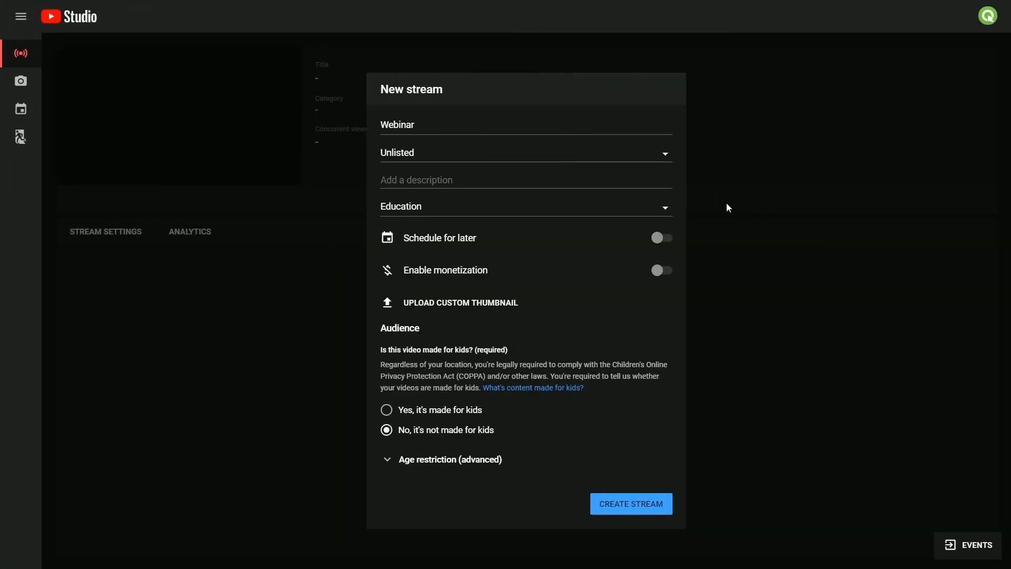
Create the Webinar stream scheduled for Thu, Apr 23 at 4:00 PM
{"action": "left_click", "coordinate": [660, 238]}
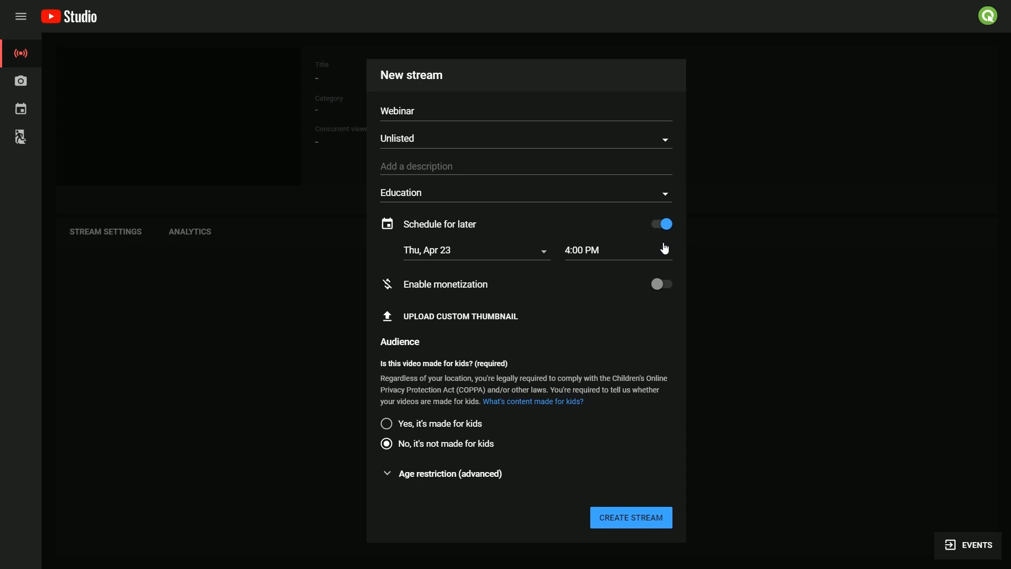
{"action": "left_click", "coordinate": [615, 250]}
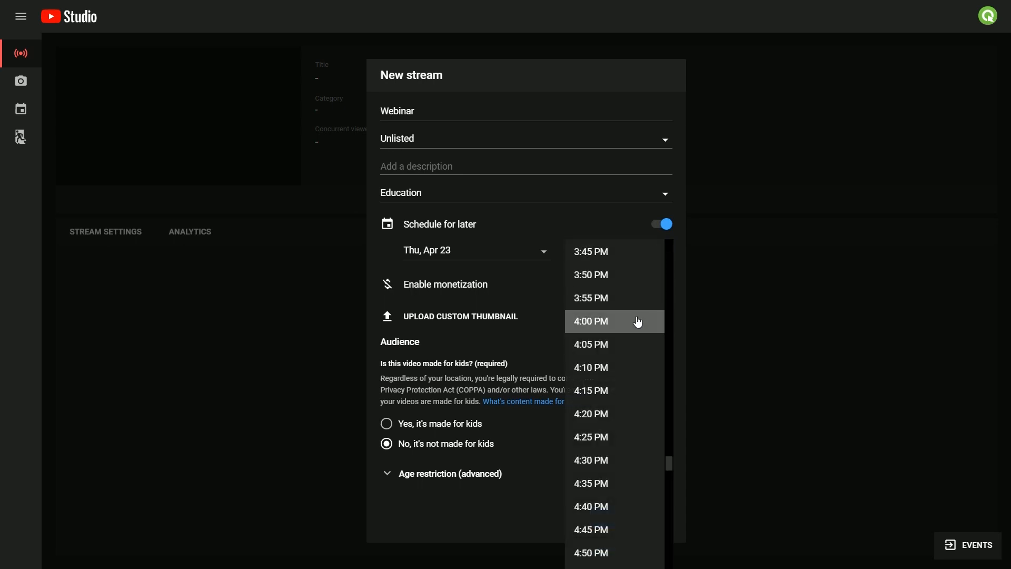
{"action": "left_click", "coordinate": [590, 322]}
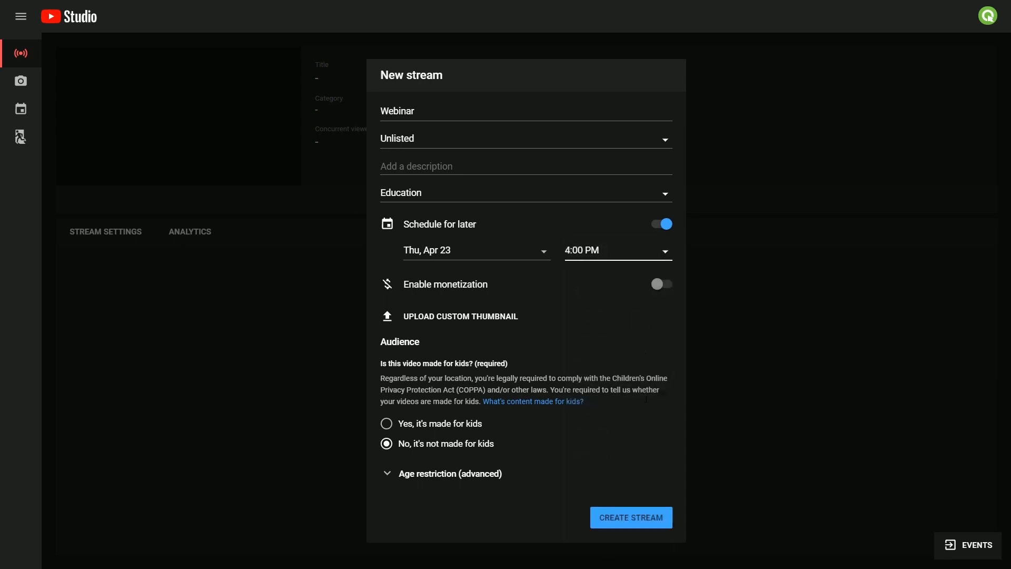
{"action": "left_click", "coordinate": [630, 518]}
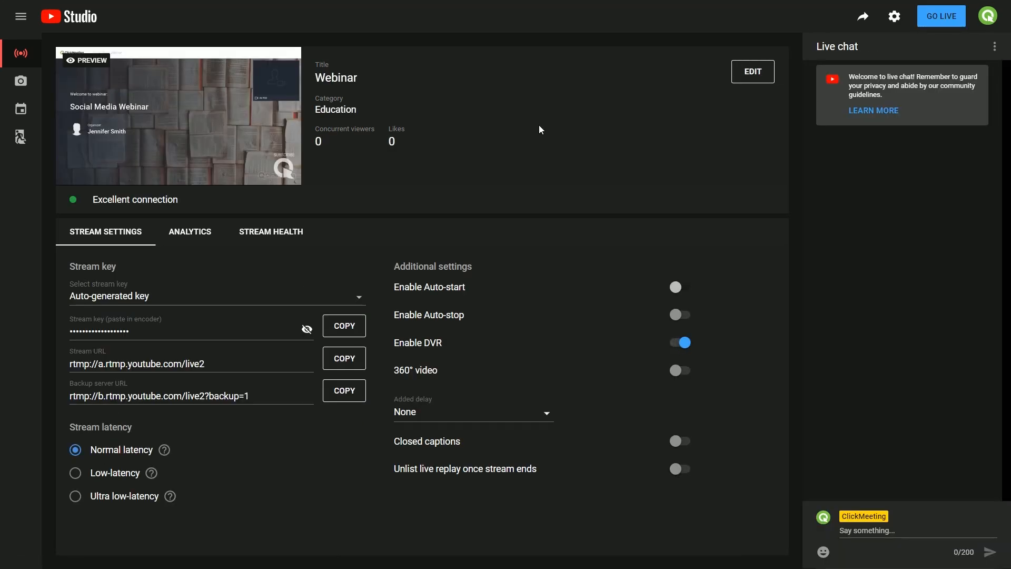
{"action": "mouse_move", "coordinate": [880, 136]}
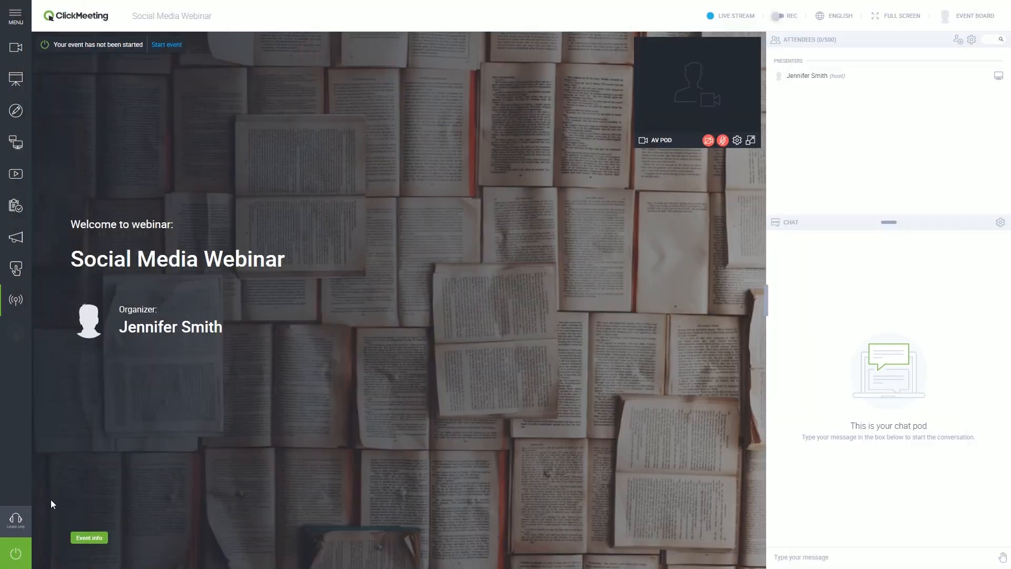
Bring up the Start Event dialog from the room's Start event link
{"action": "left_click", "coordinate": [166, 44]}
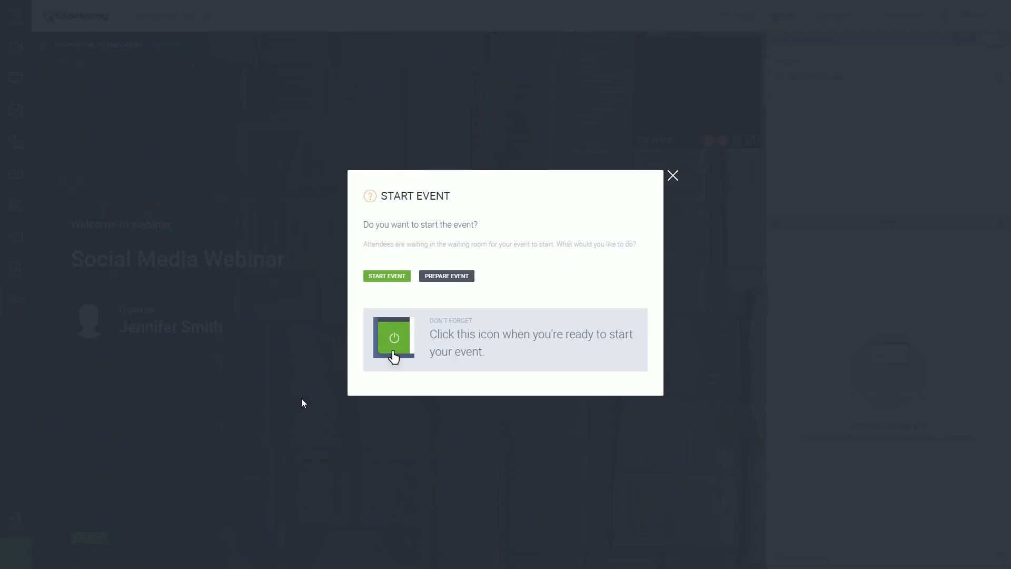